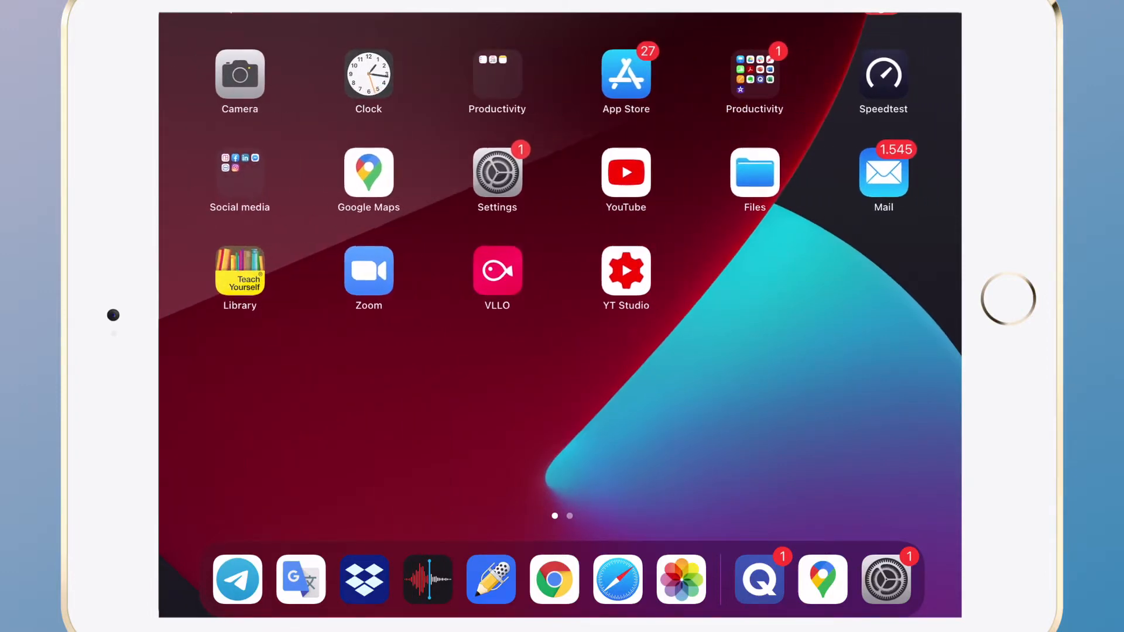
- Swipe right to reveal the Today View beside the apps for editing
{"action": "scroll", "scroll_direction": "right", "scroll_amount": 3}
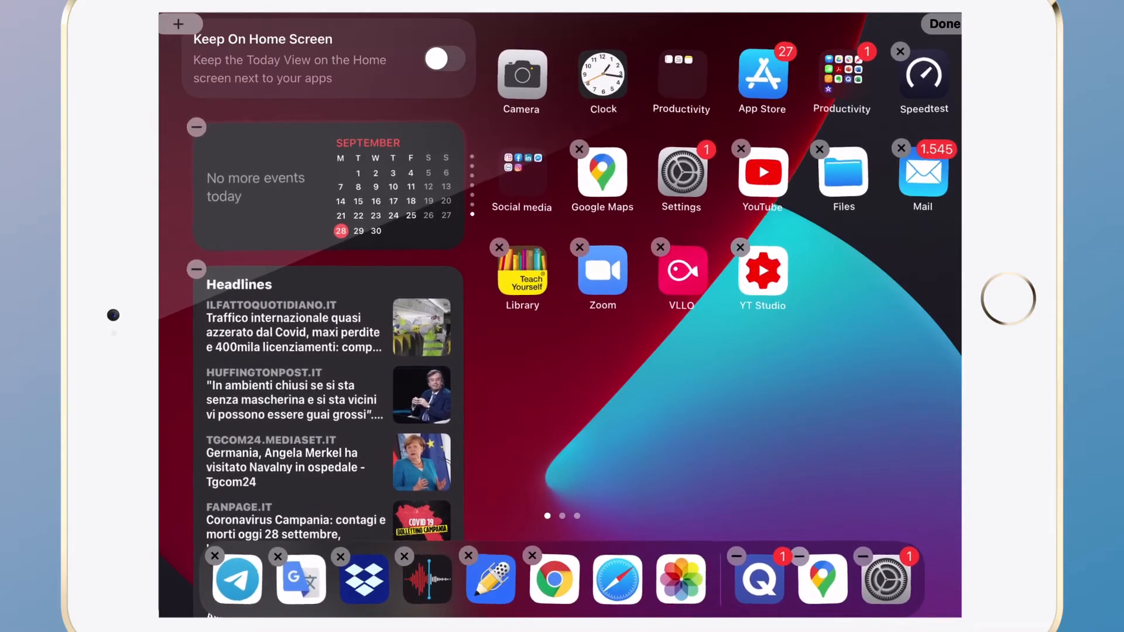
- Switch on Keep On Home Screen so Today View stays pinned beside the apps
{"action": "left_click", "coordinate": [444, 58]}
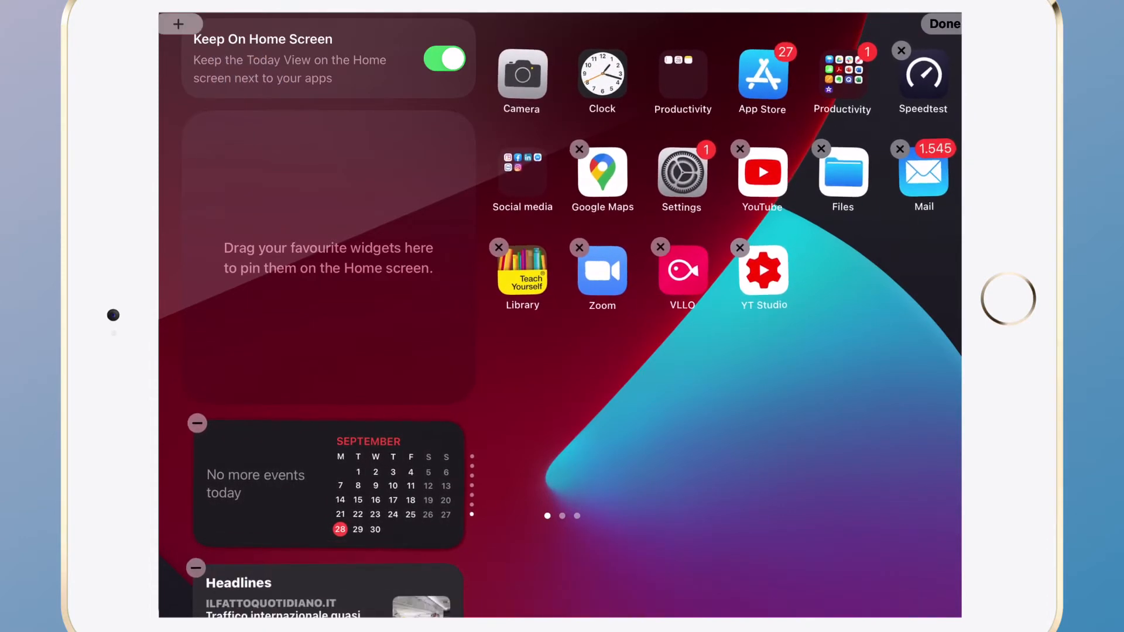
- Add the Screen Time, Weather forecast and recently played Music widgets from the gallery
{"action": "left_click", "coordinate": [180, 24]}
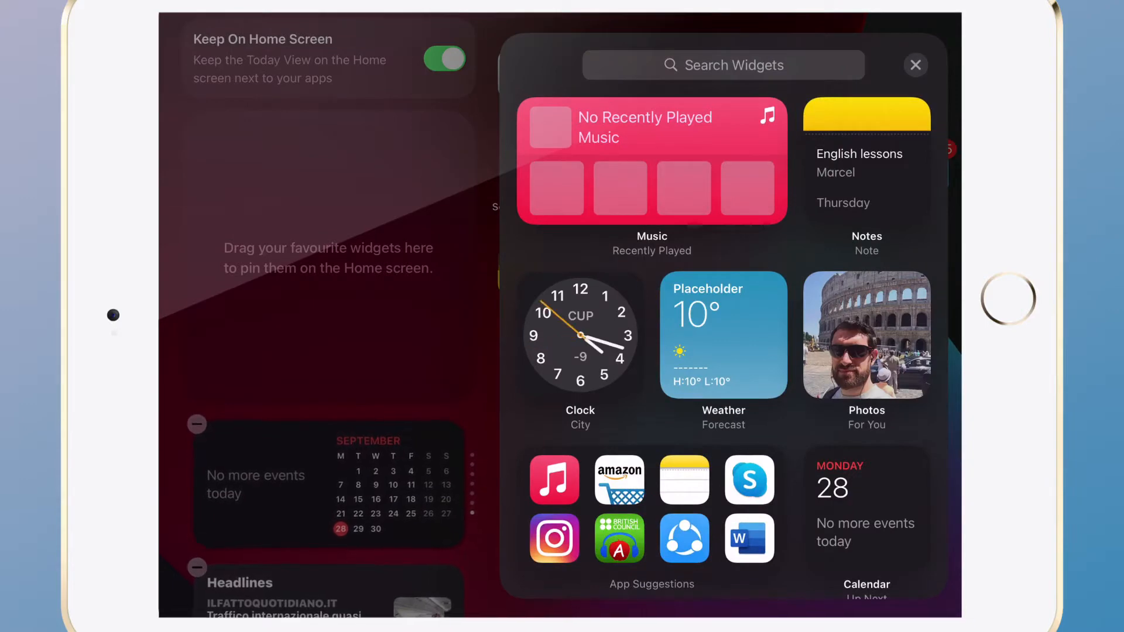
{"action": "scroll", "scroll_direction": "down", "scroll_amount": 3}
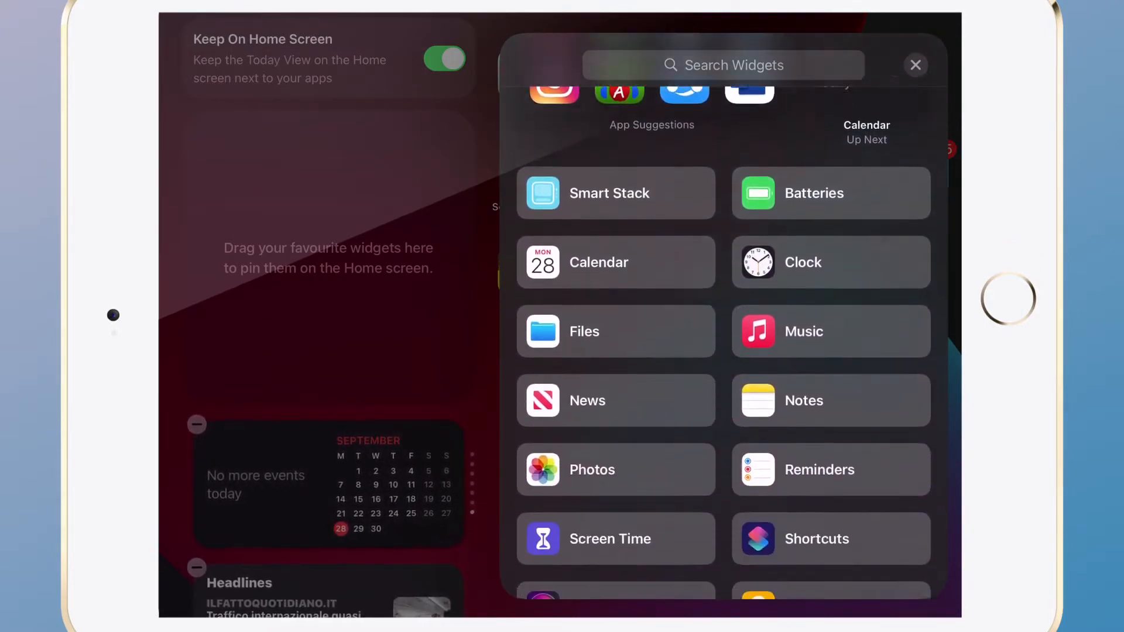
{"action": "scroll", "scroll_direction": "down", "scroll_amount": 3}
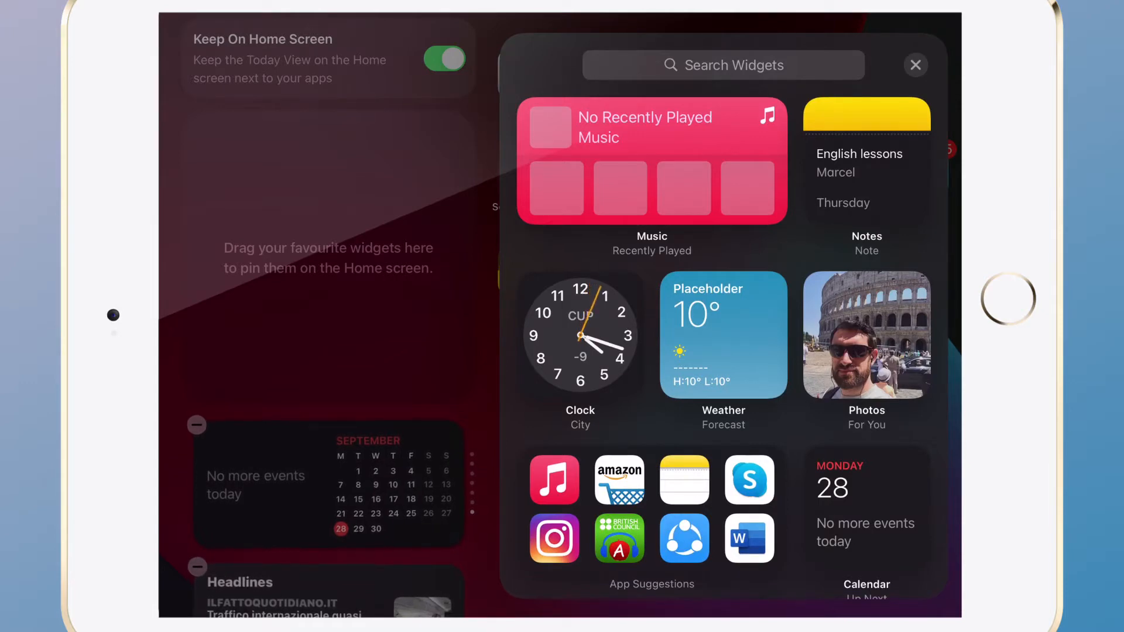
{"action": "left_click", "coordinate": [722, 335]}
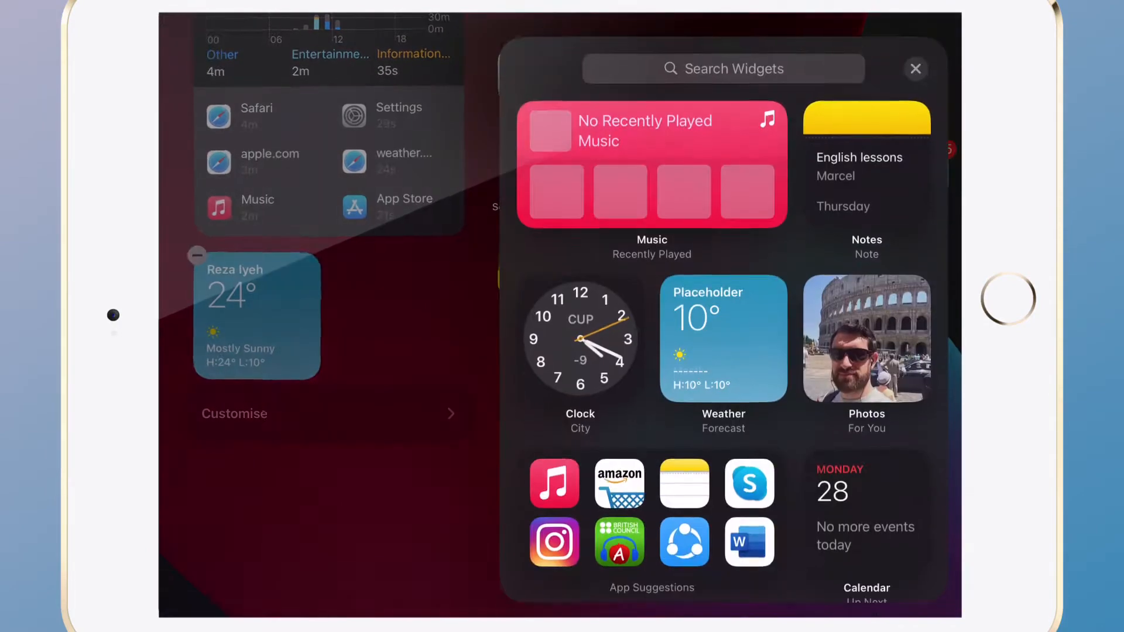
{"action": "left_click", "coordinate": [652, 172]}
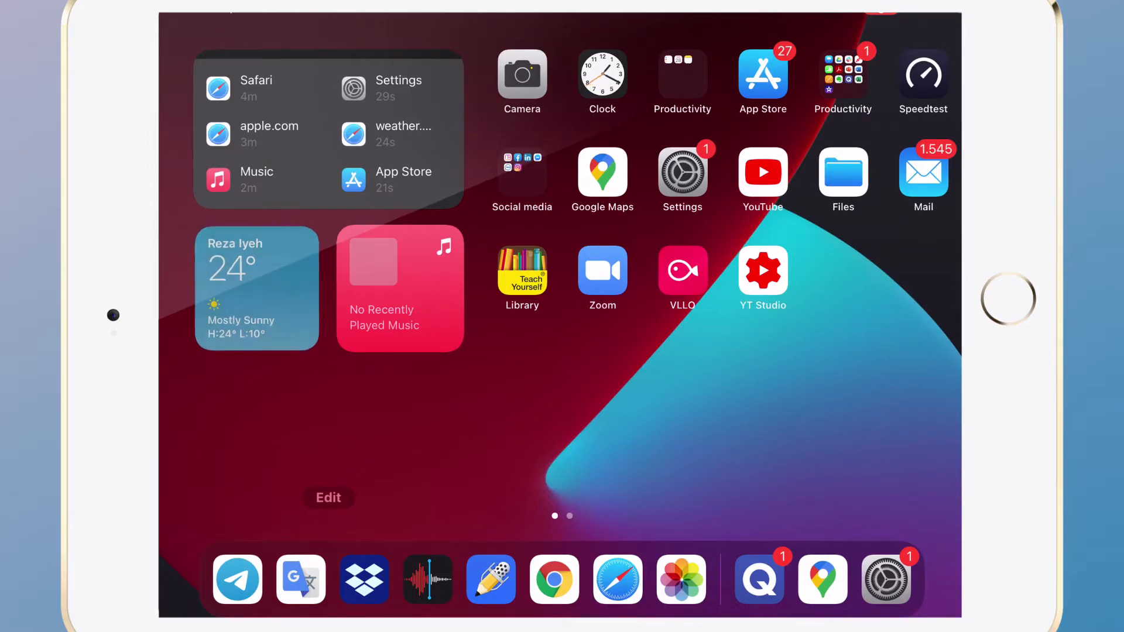
- Set the Weather widget's location to New York and re-enter Home Screen editing
{"action": "left_click", "coordinate": [257, 287]}
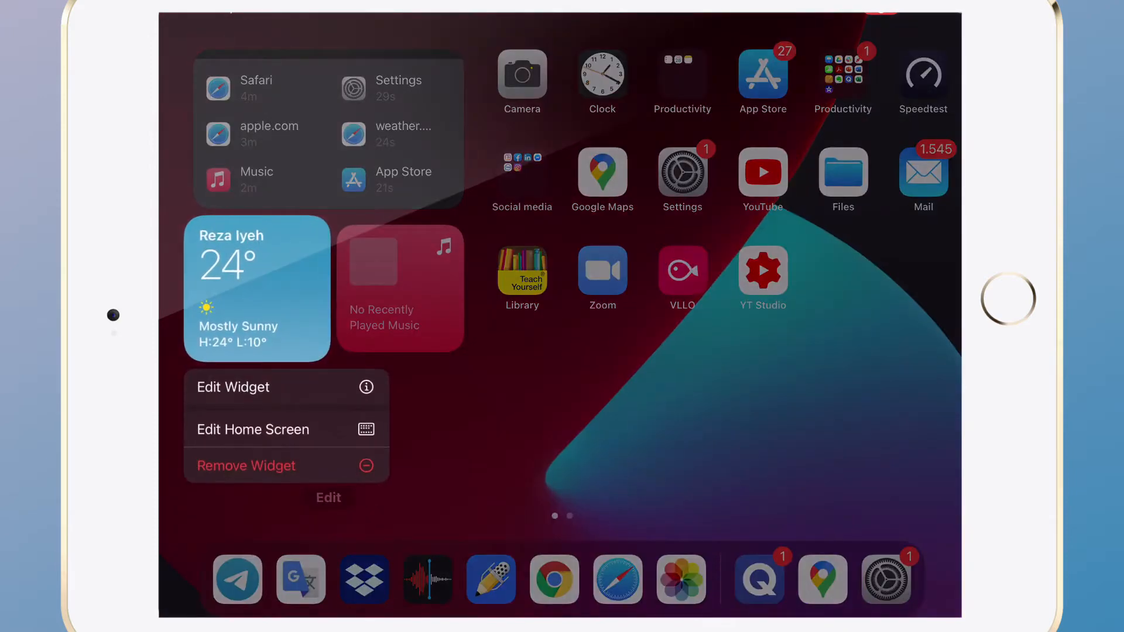
{"action": "left_click", "coordinate": [232, 387]}
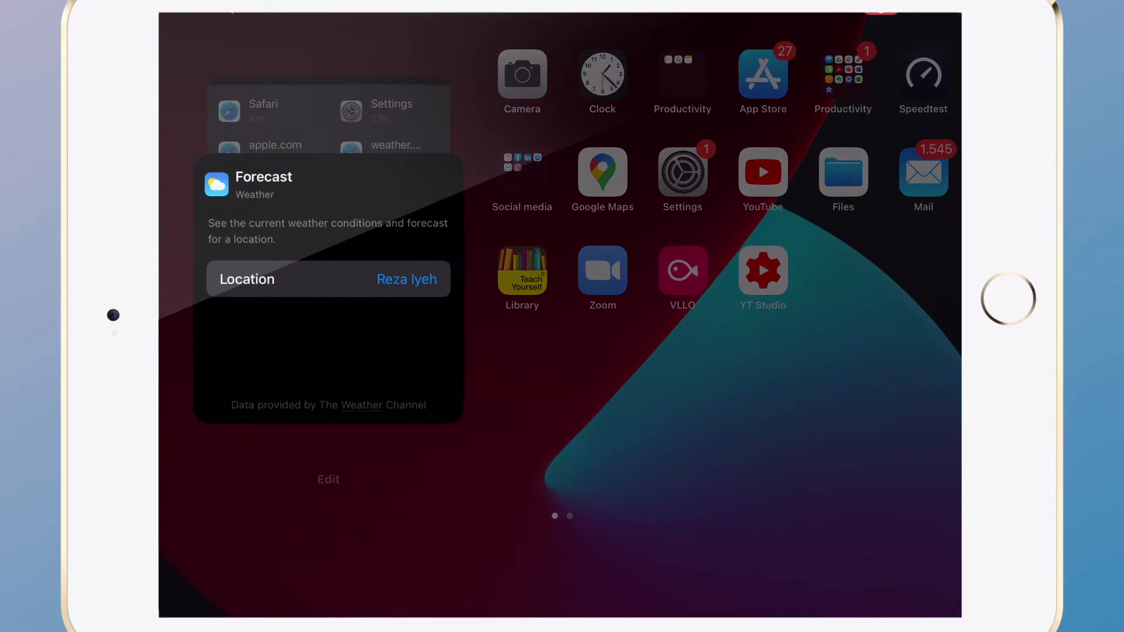
{"action": "type", "text": "New"}
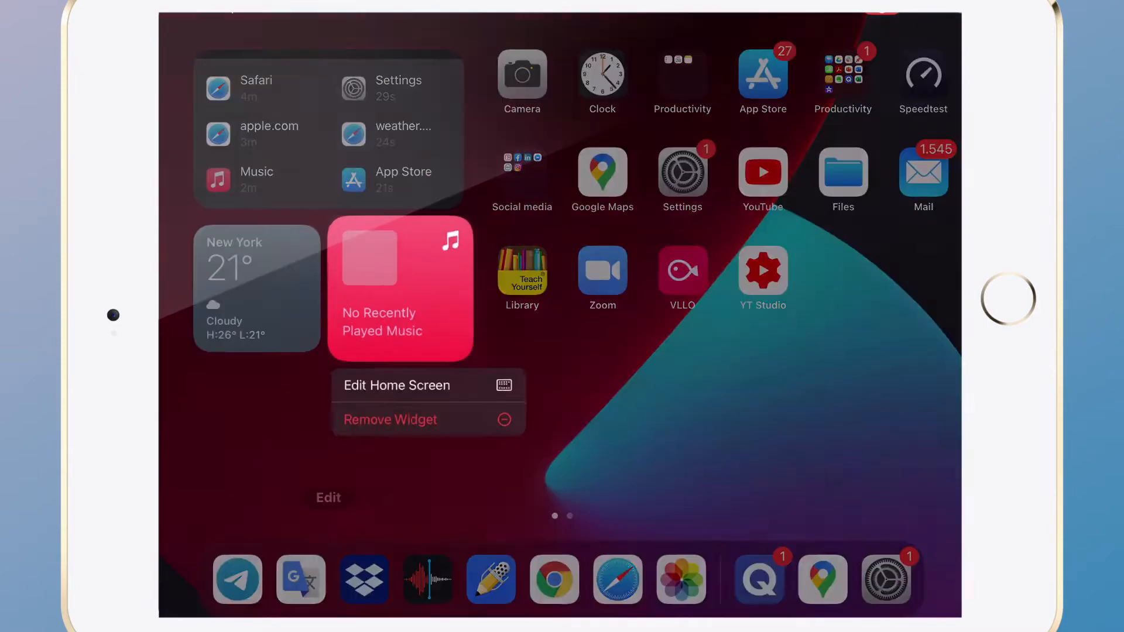
{"action": "left_click", "coordinate": [395, 385]}
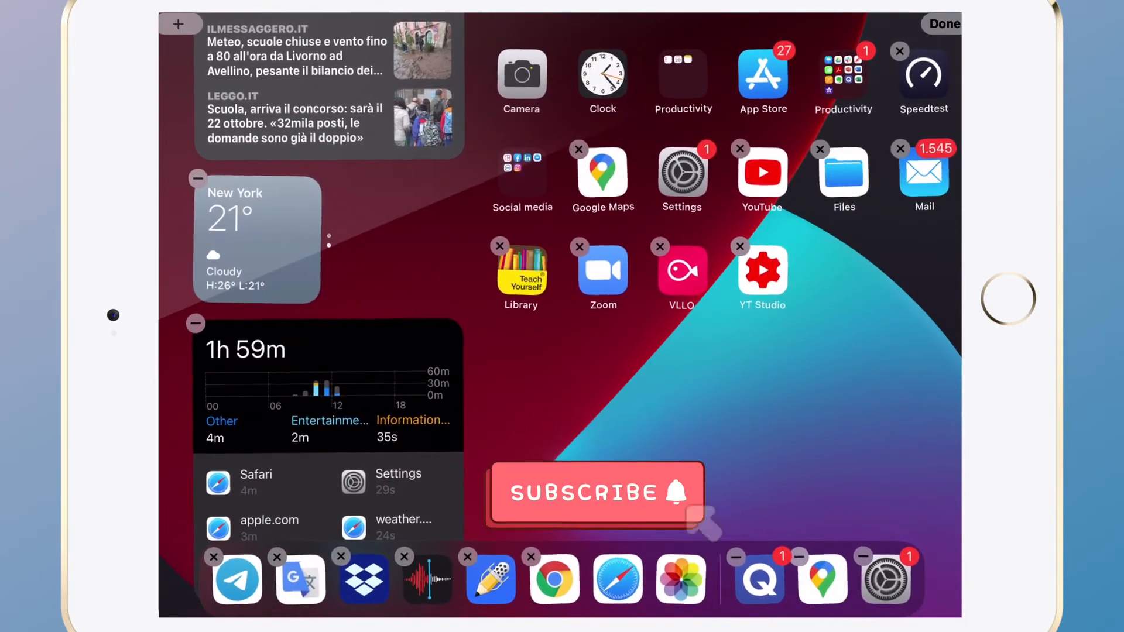
{"action": "left_click", "coordinate": [942, 23]}
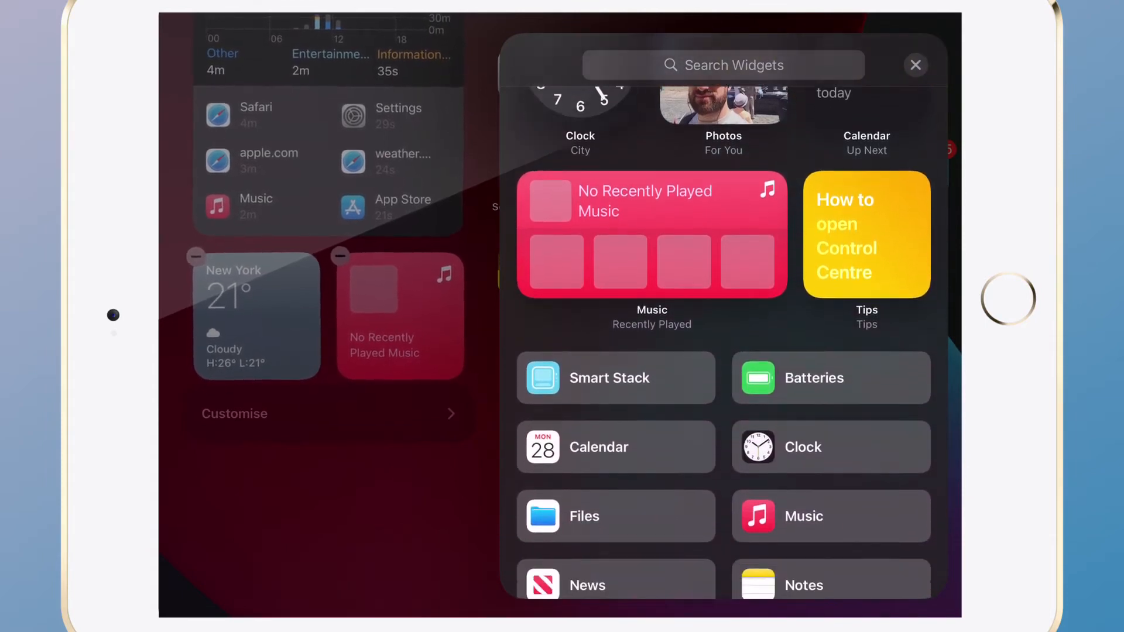
{"action": "scroll", "scroll_direction": "down", "scroll_amount": 3}
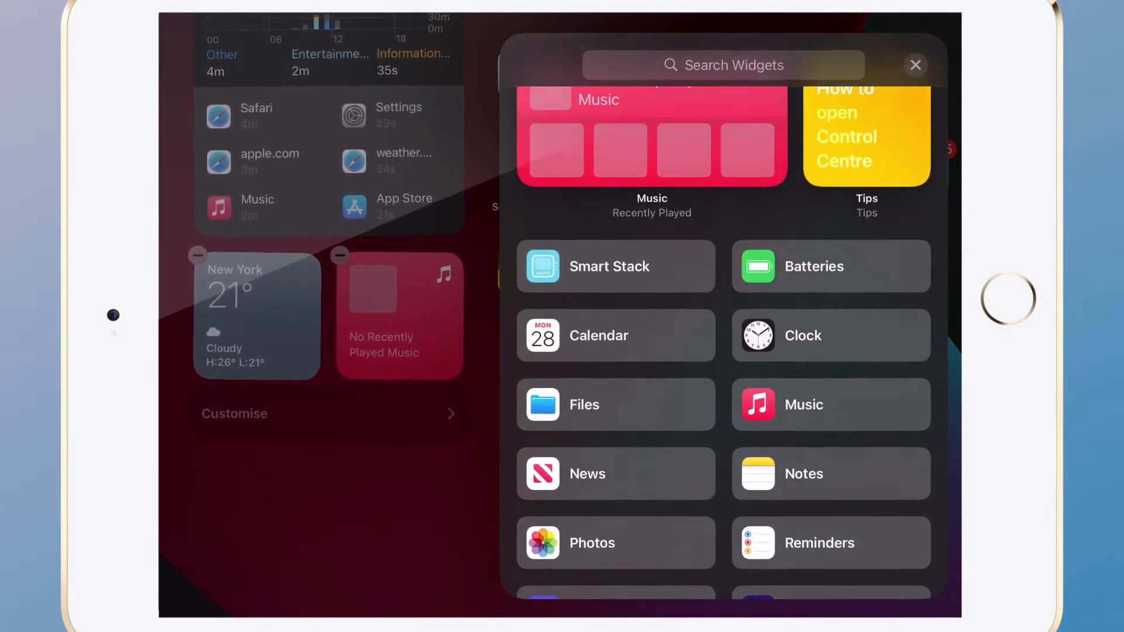
{"action": "scroll", "scroll_direction": "down", "scroll_amount": 3}
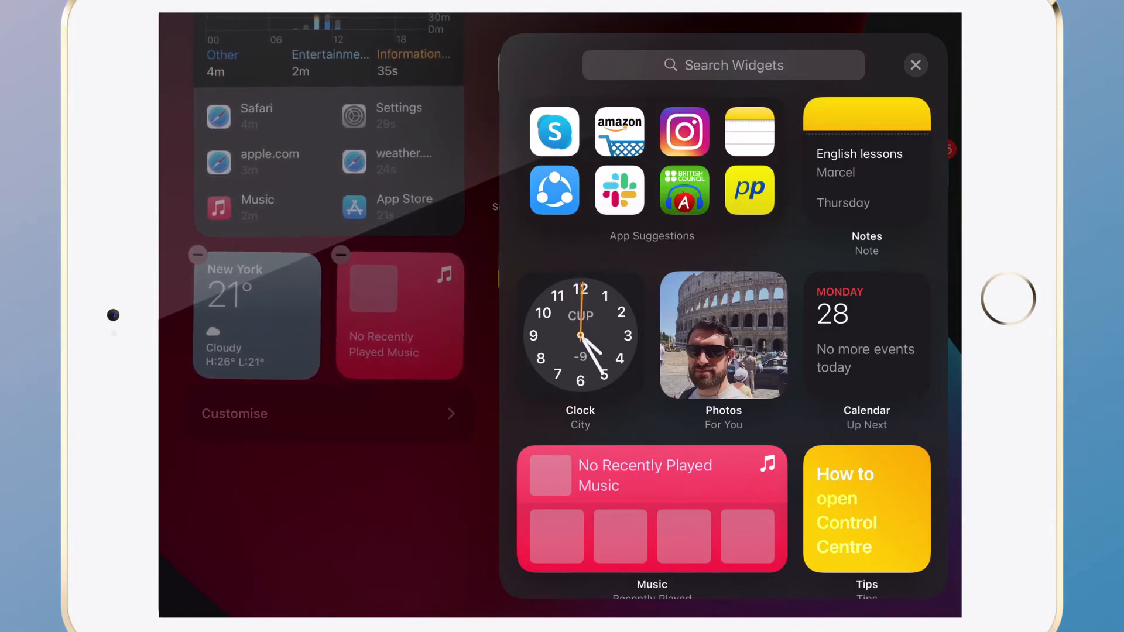
{"action": "left_click", "coordinate": [915, 66]}
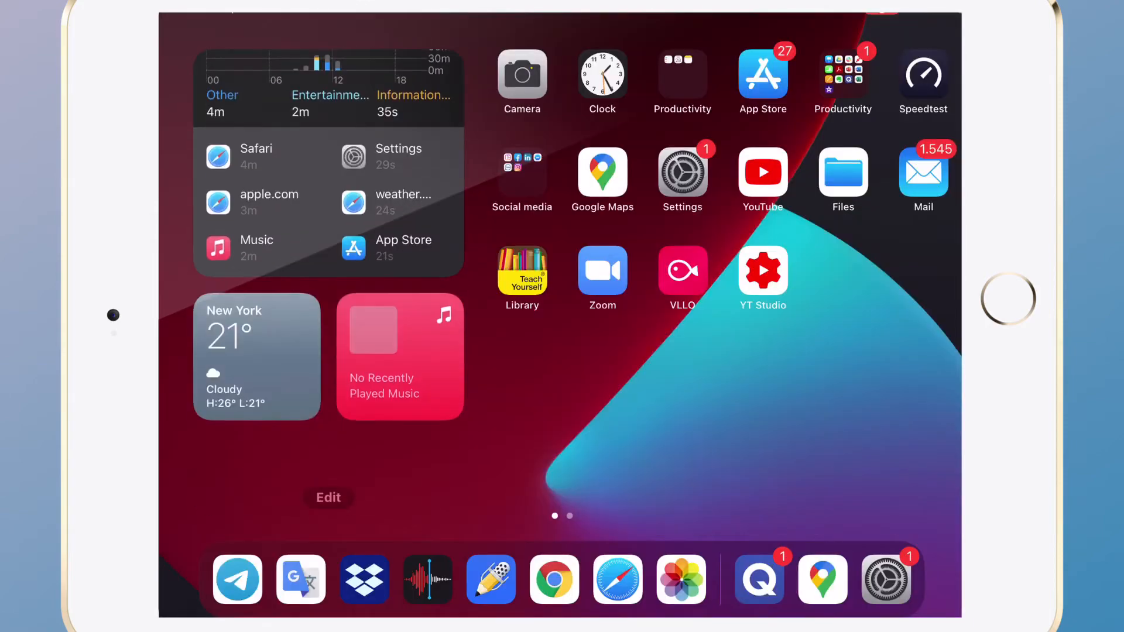
{"action": "left_click", "coordinate": [327, 496]}
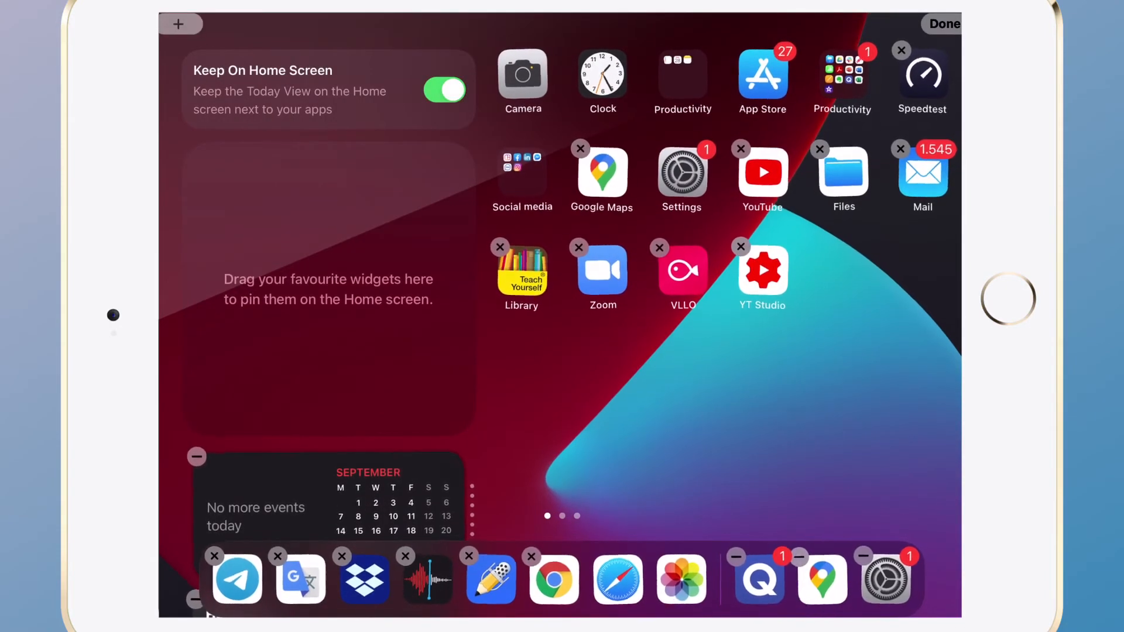
- Add the Quora and Recently studied on Quizlet widgets and reorder them in the list
{"action": "left_click", "coordinate": [179, 24]}
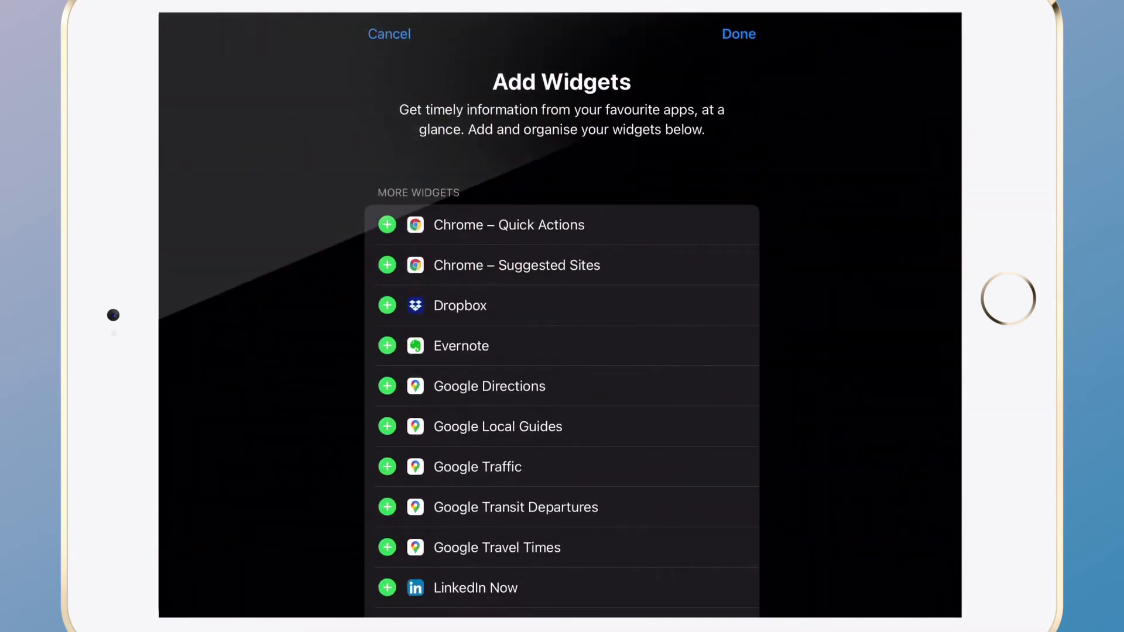
{"action": "scroll", "scroll_direction": "down", "scroll_amount": 3}
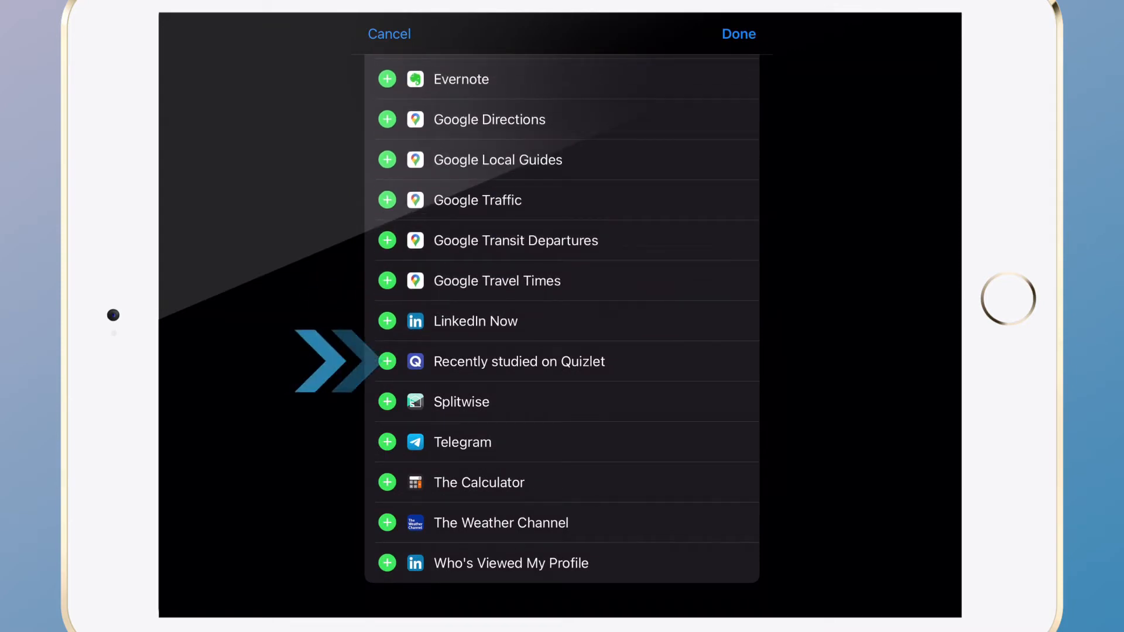
{"action": "scroll", "scroll_direction": "down", "scroll_amount": 3}
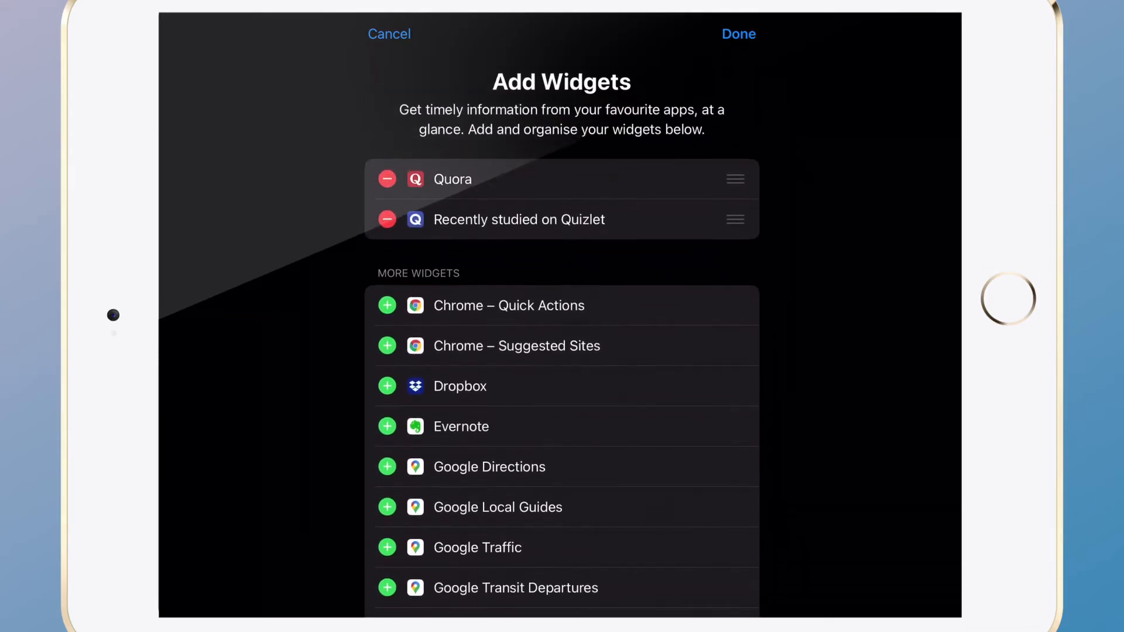
{"action": "left_click_drag", "start_coordinate": [735, 179], "coordinate": [735, 218]}
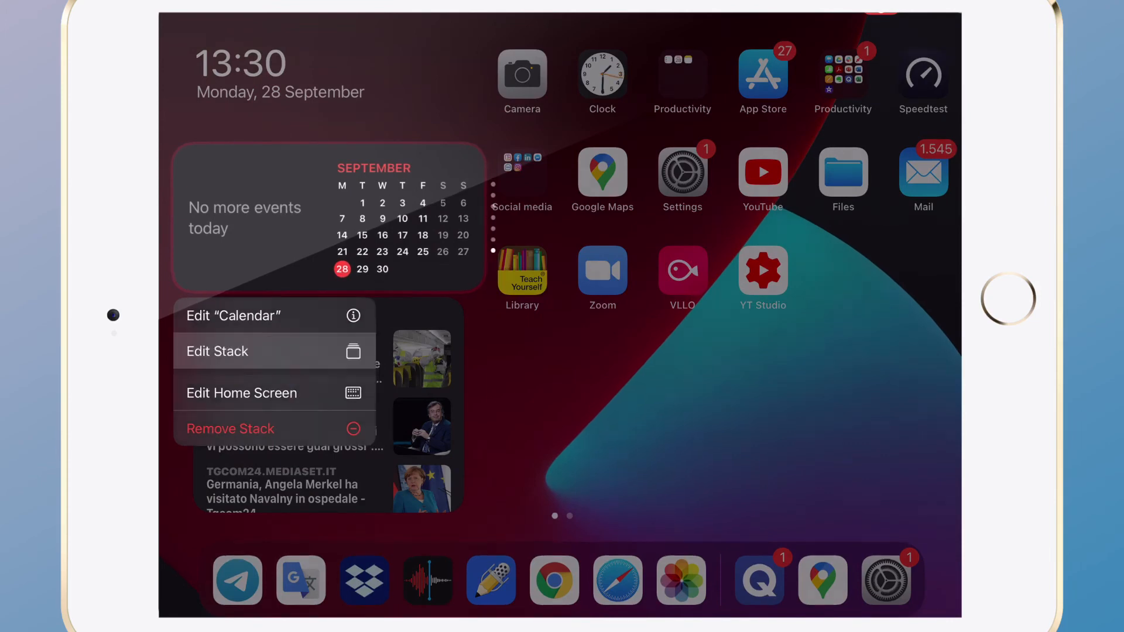
- Edit the Calendar stack so Photos comes before Notes, toggling Smart Rotate on then off
{"action": "left_click", "coordinate": [218, 351]}
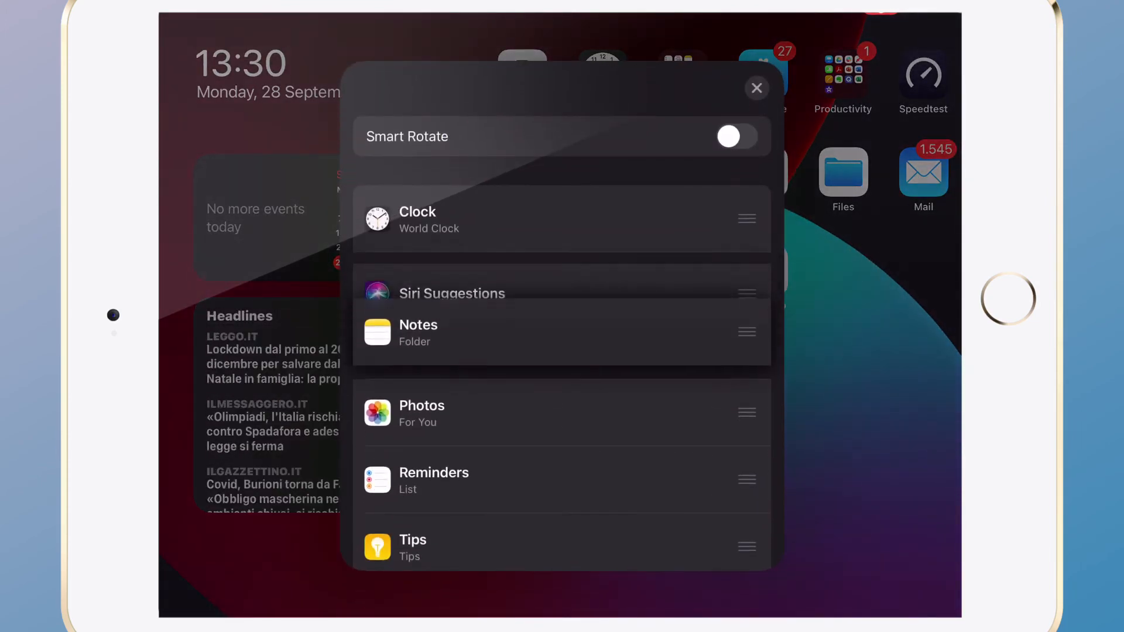
{"action": "scroll", "scroll_direction": "down", "scroll_amount": 3}
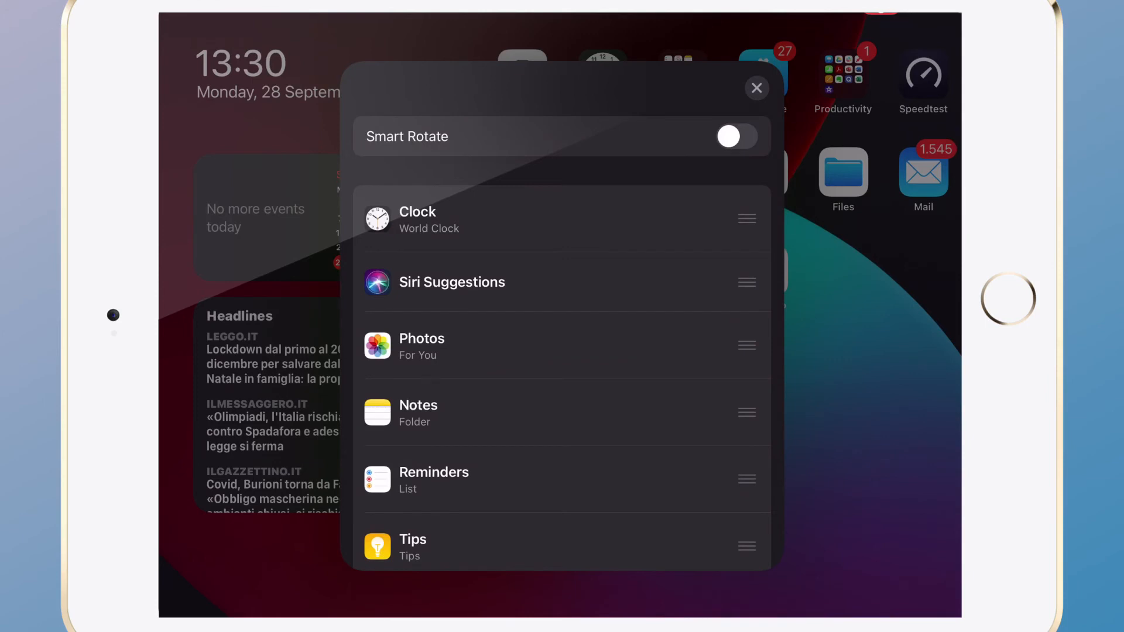
{"action": "left_click", "coordinate": [736, 136]}
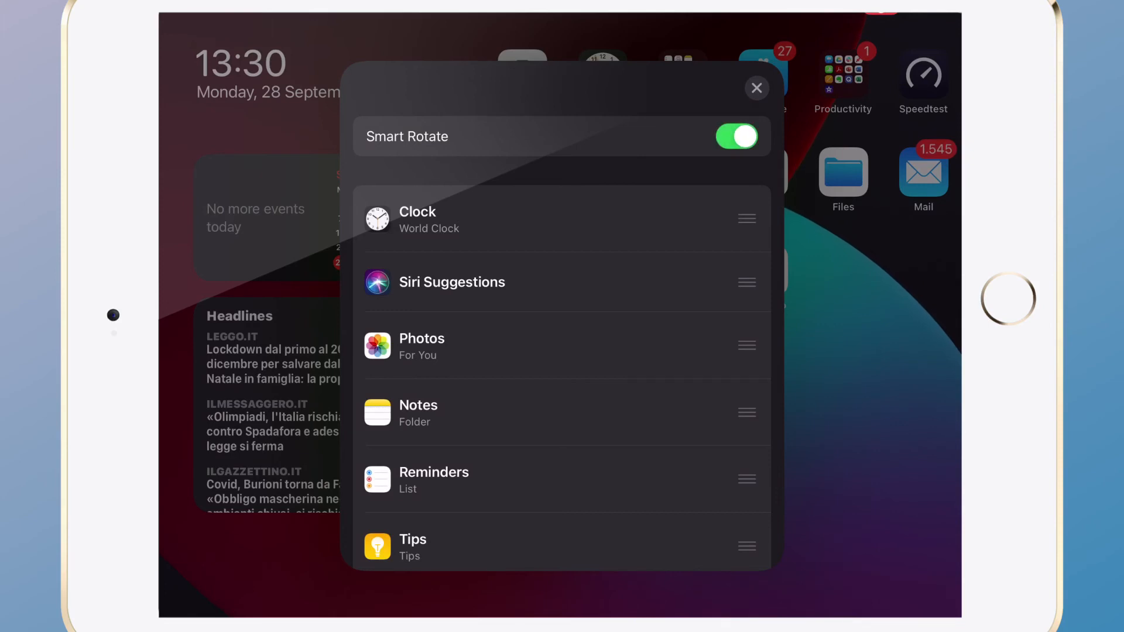
{"action": "left_click", "coordinate": [735, 135]}
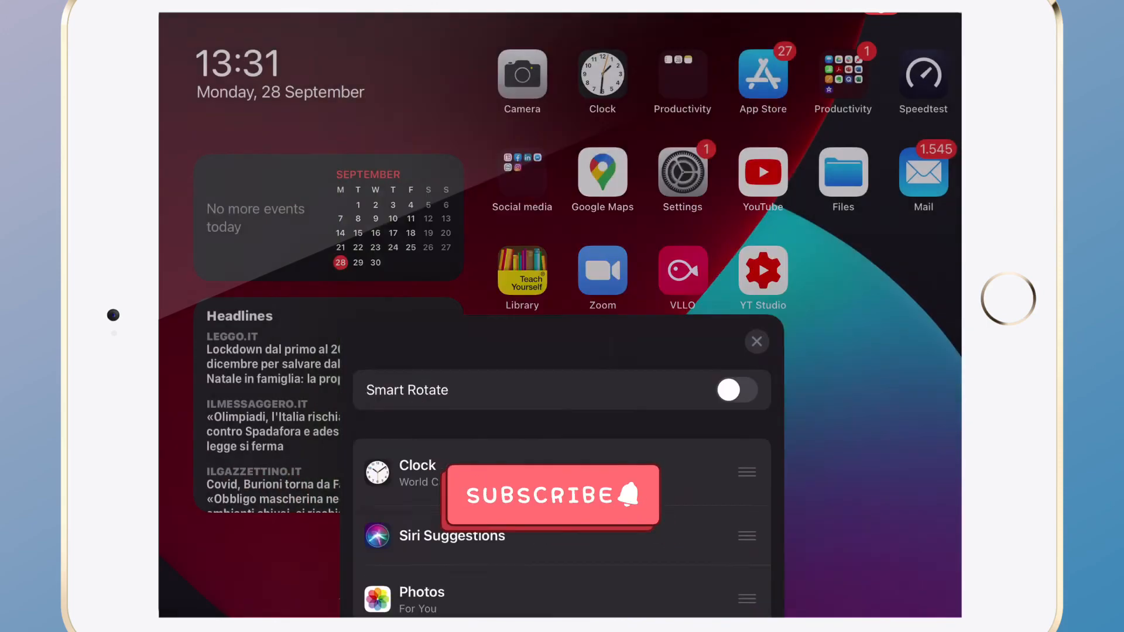
{"action": "left_click", "coordinate": [756, 342]}
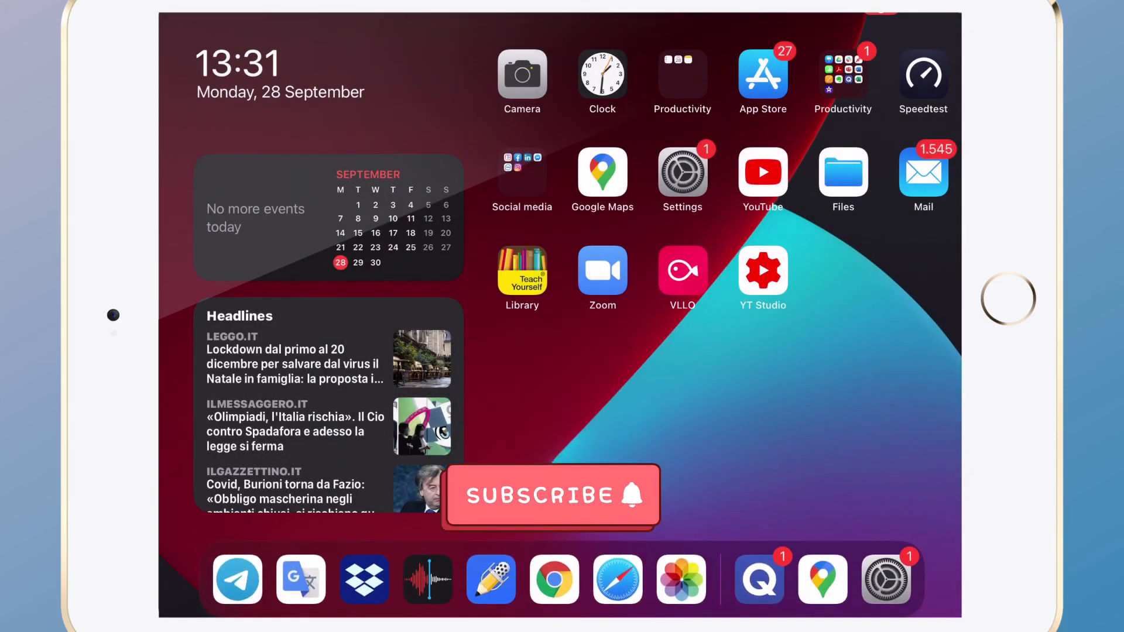
{"action": "mouse_move", "coordinate": [652, 523]}
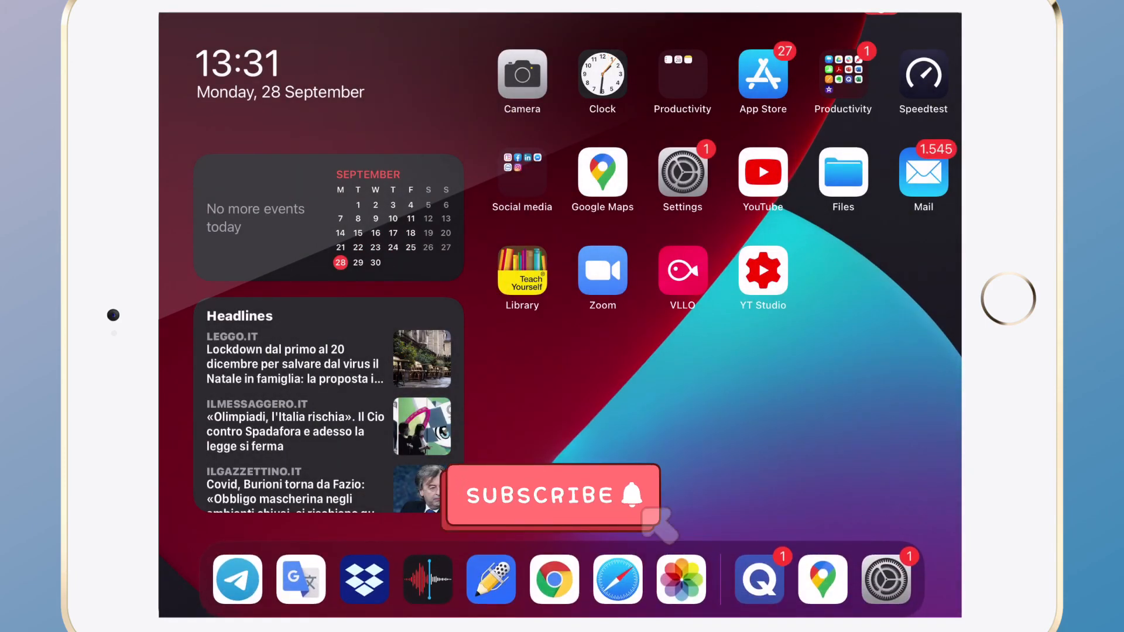